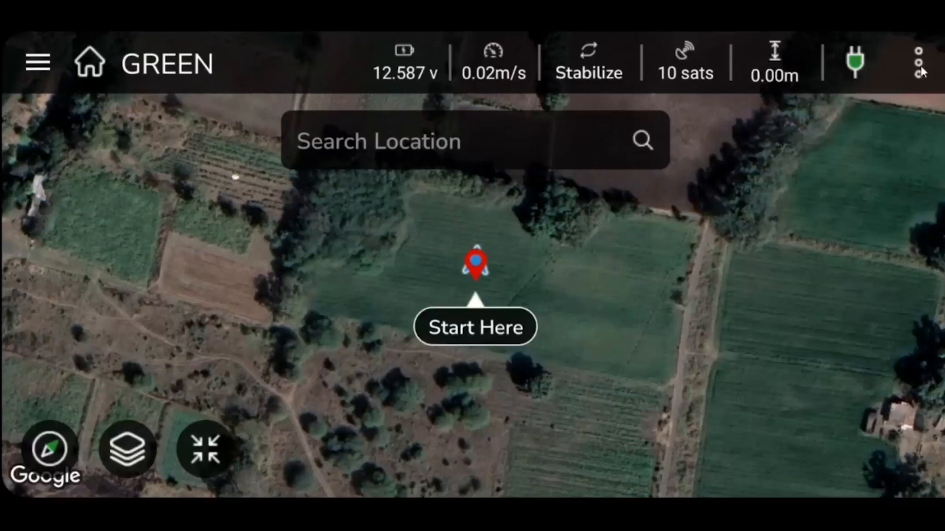
Reveal the Cloud and Settings options from the top-right menu and choose Settings
click(918, 62)
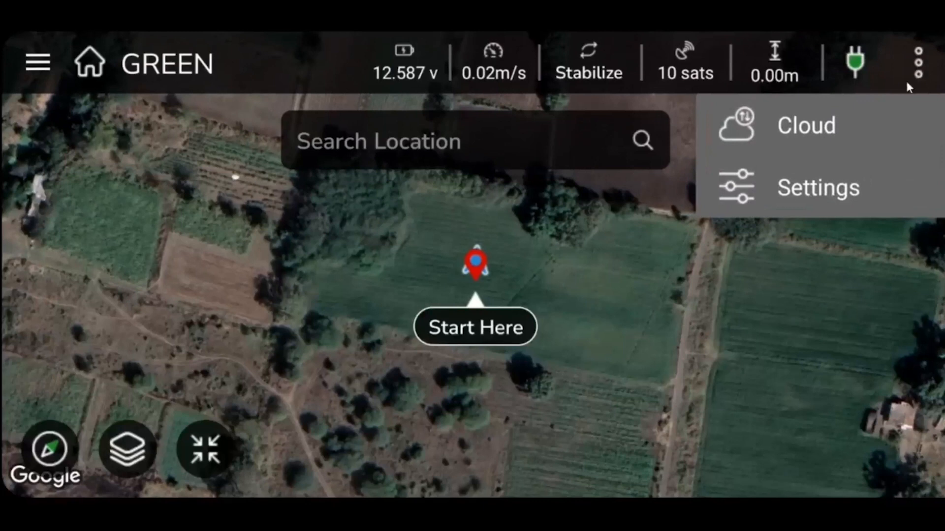
mouse_move(843, 186)
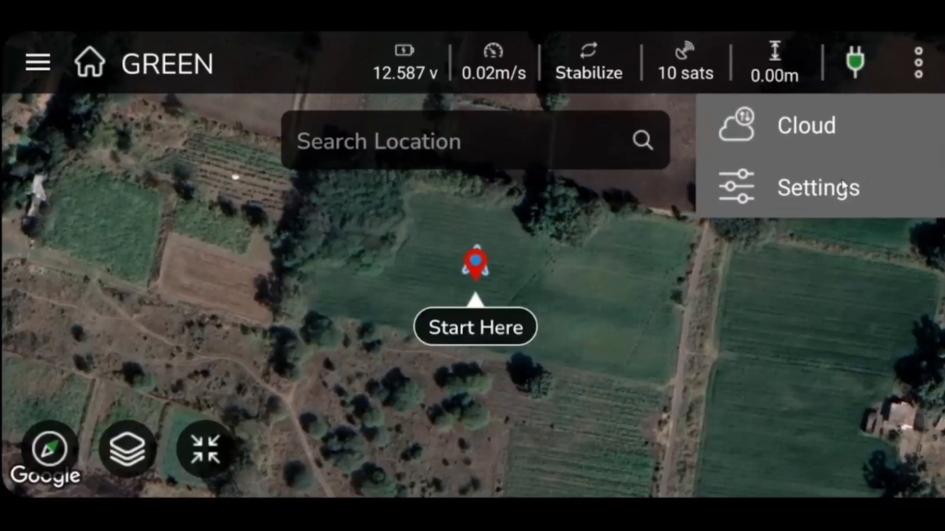
mouse_move(838, 193)
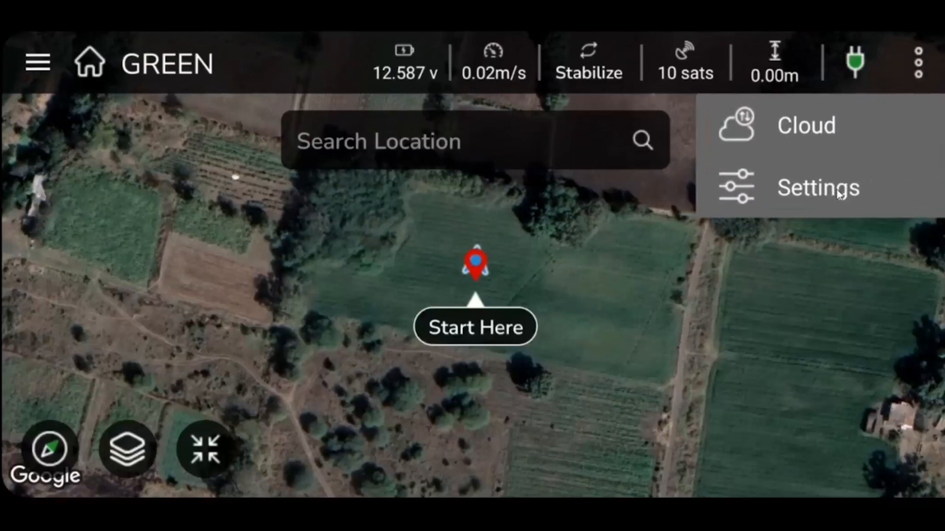
click(818, 187)
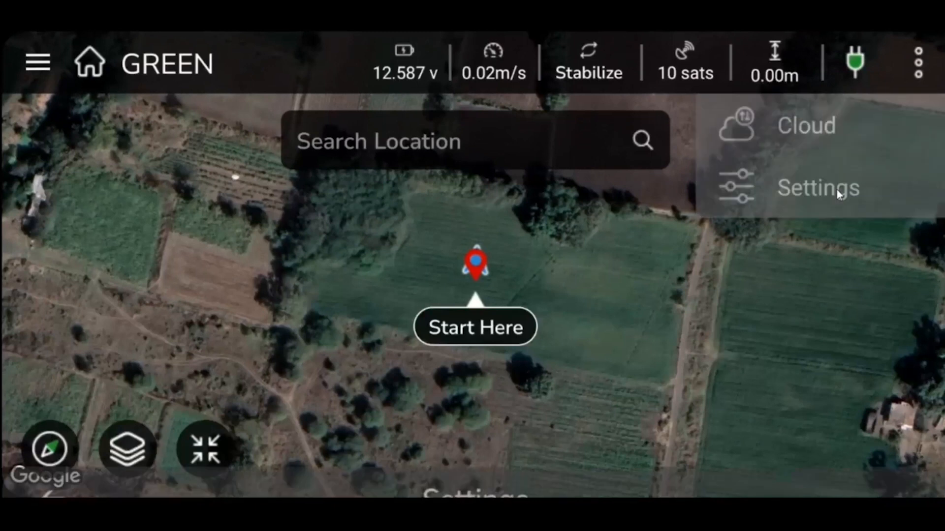
Show the Settings list with Aircraft, Spraying System, Remote Control, Rangefinder, Compass and IMU Calibration
click(818, 187)
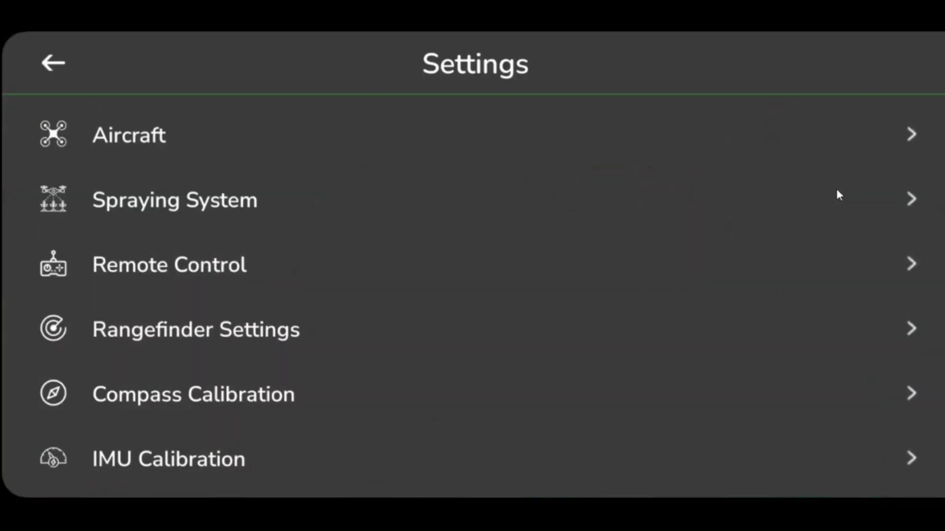
mouse_move(551, 190)
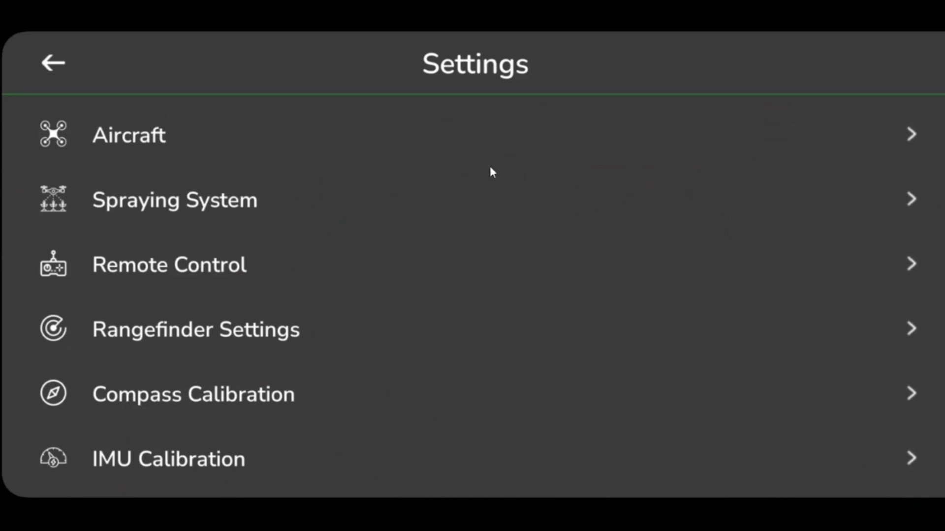
mouse_move(72, 140)
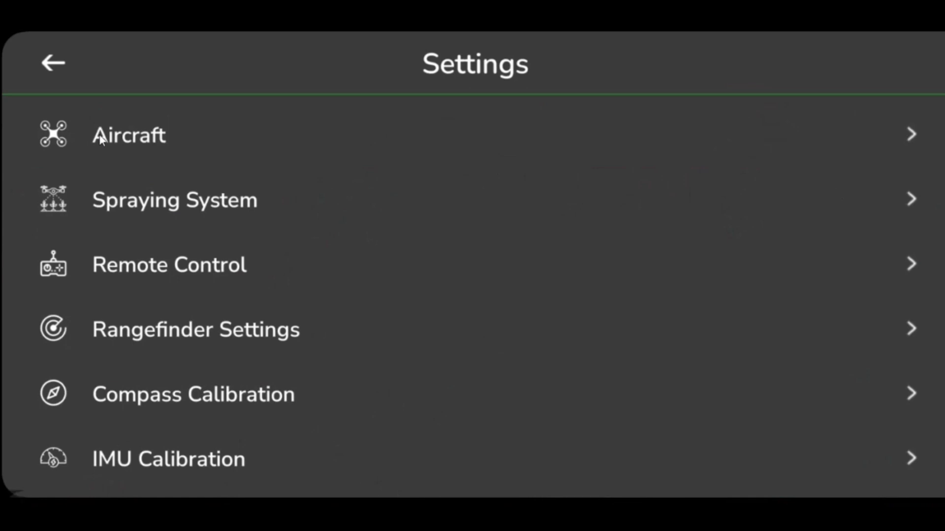
In Aircraft Settings, enable RTL Speed and raise it to 5.0 m/s
click(128, 135)
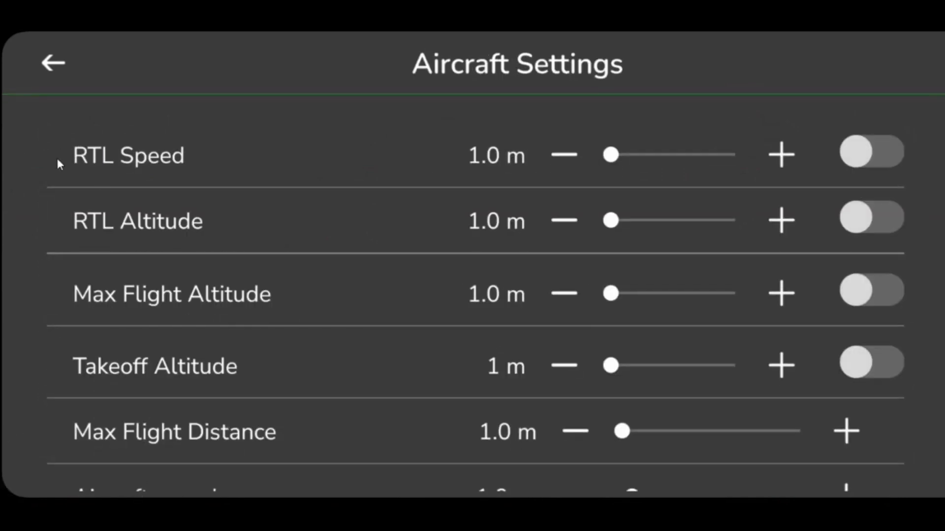
mouse_move(820, 172)
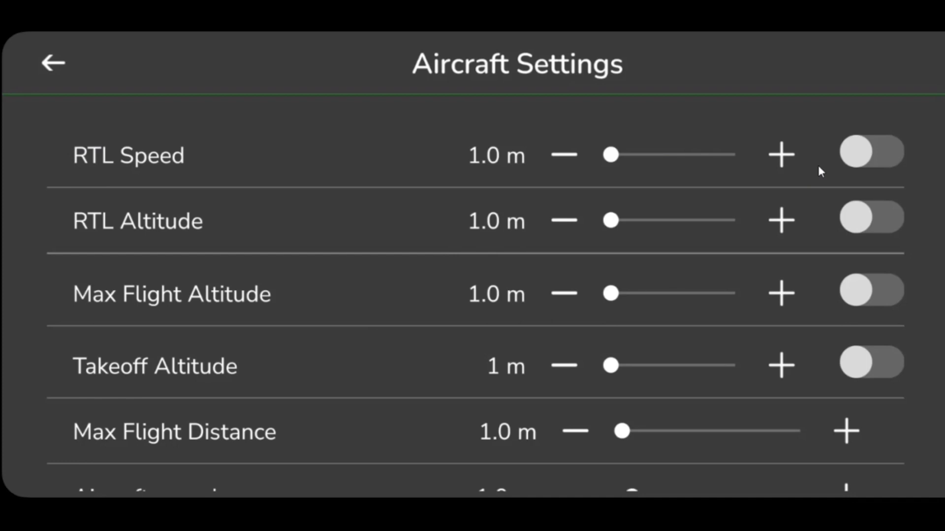
click(871, 154)
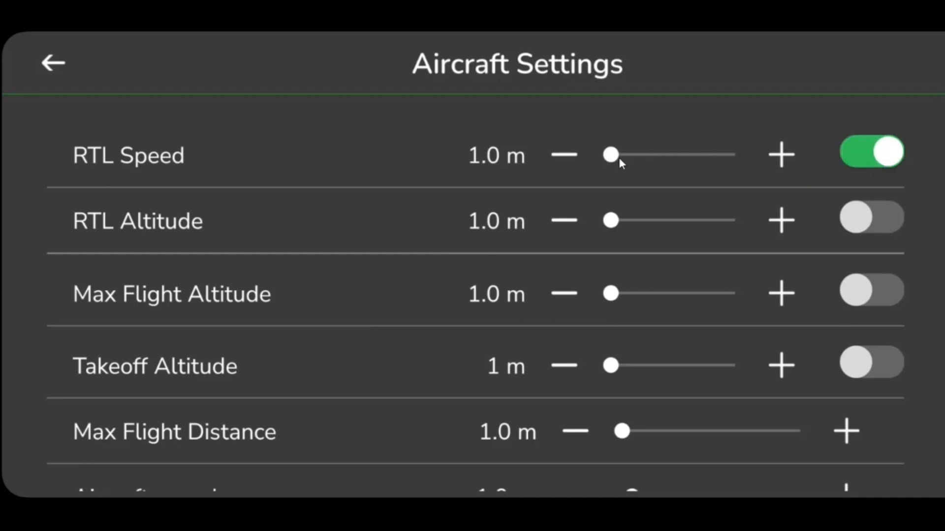
drag(610, 154, 630, 154)
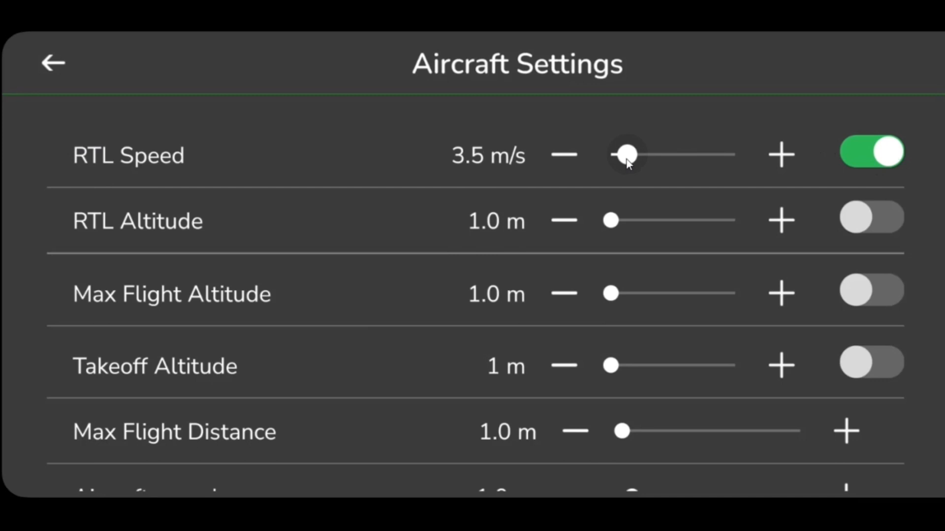
drag(628, 155, 636, 154)
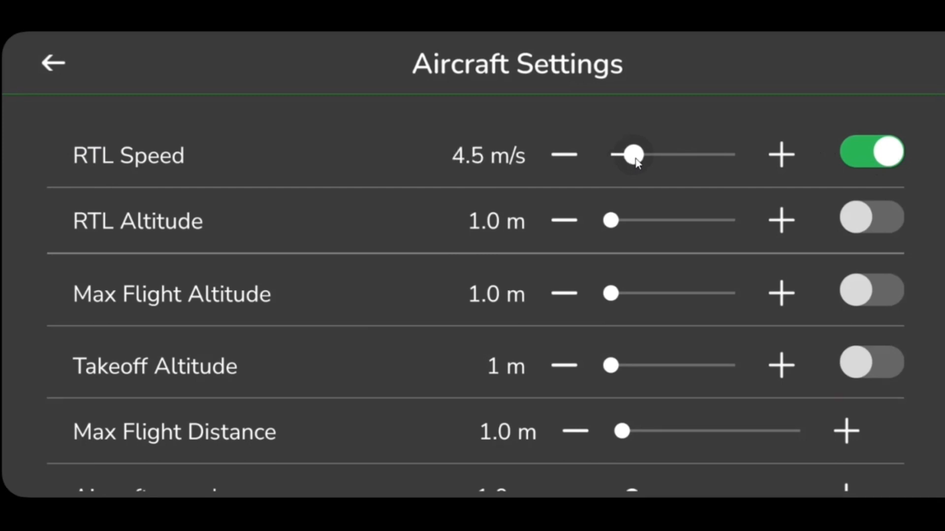
click(781, 155)
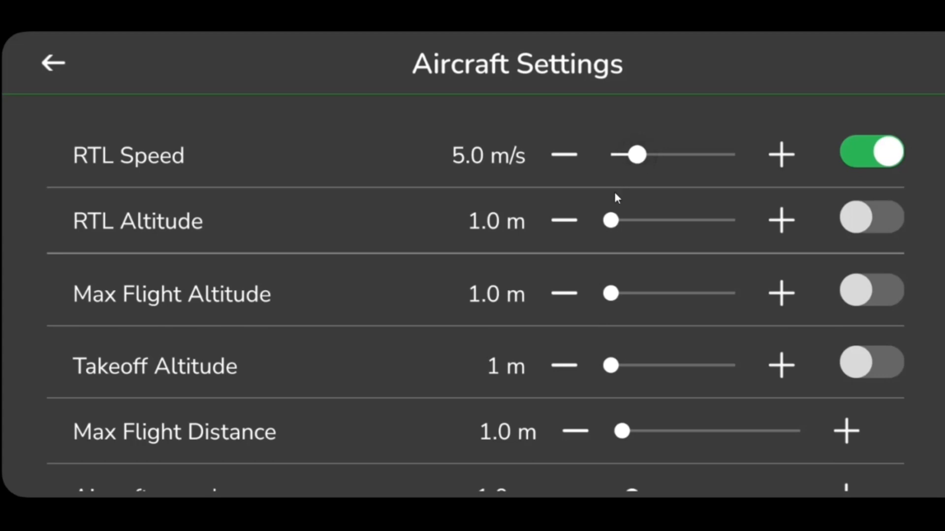
mouse_move(612, 221)
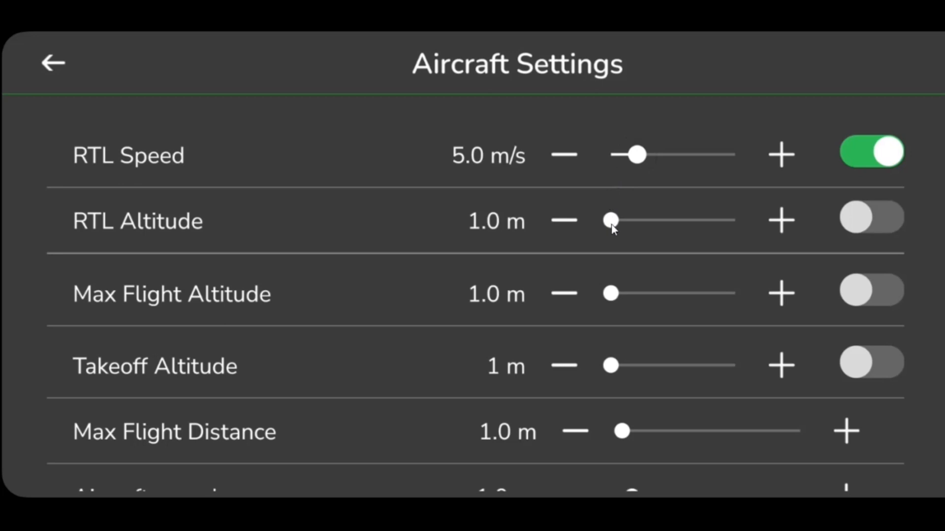
Set RTL Altitude to 4.0 m and enable Max Flight Altitude at 7.5 m
drag(610, 219, 640, 219)
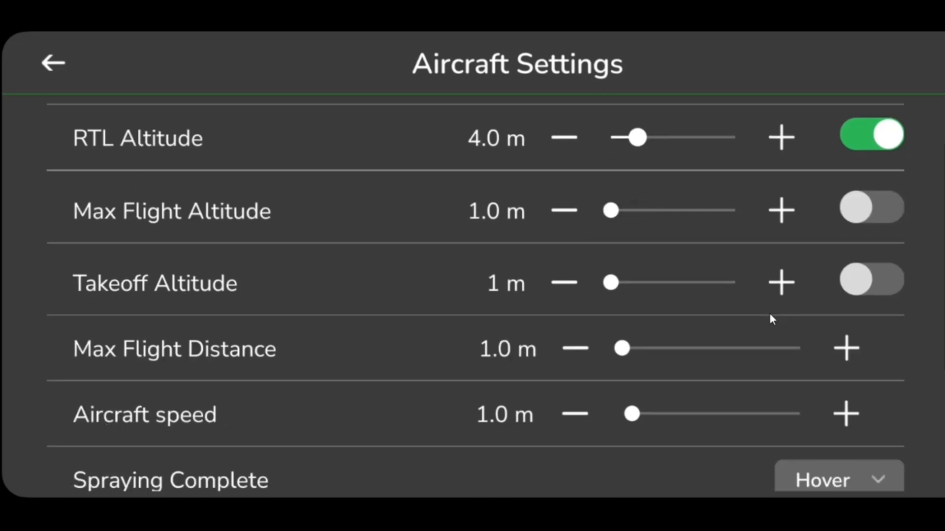
mouse_move(634, 244)
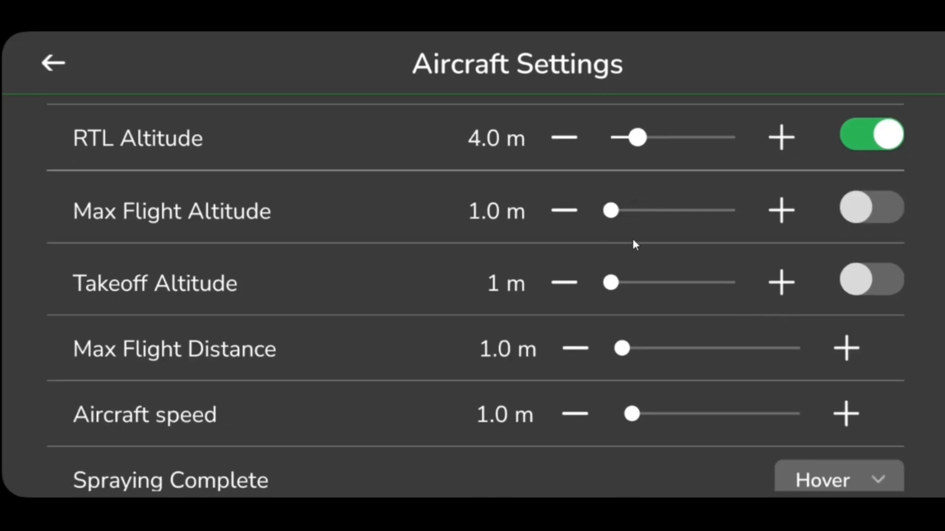
drag(610, 210, 647, 211)
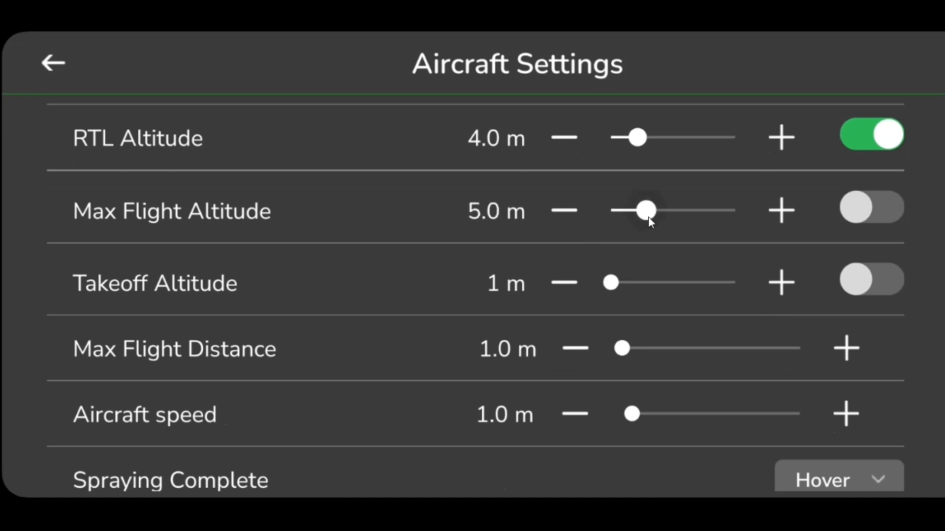
drag(644, 211, 660, 210)
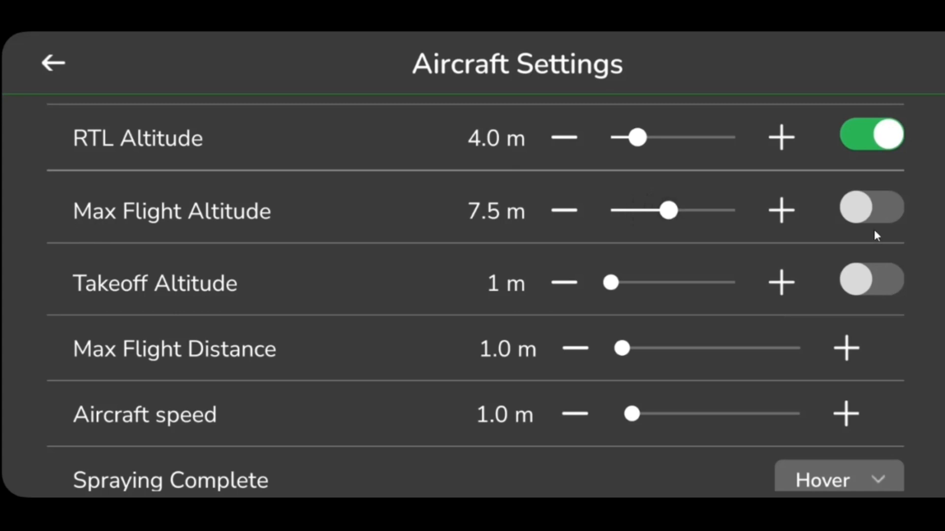
click(871, 210)
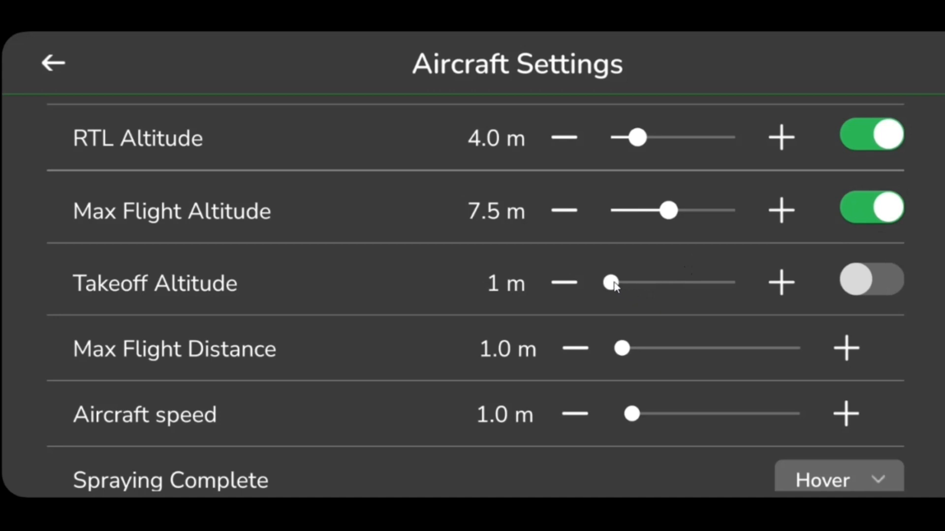
mouse_move(617, 288)
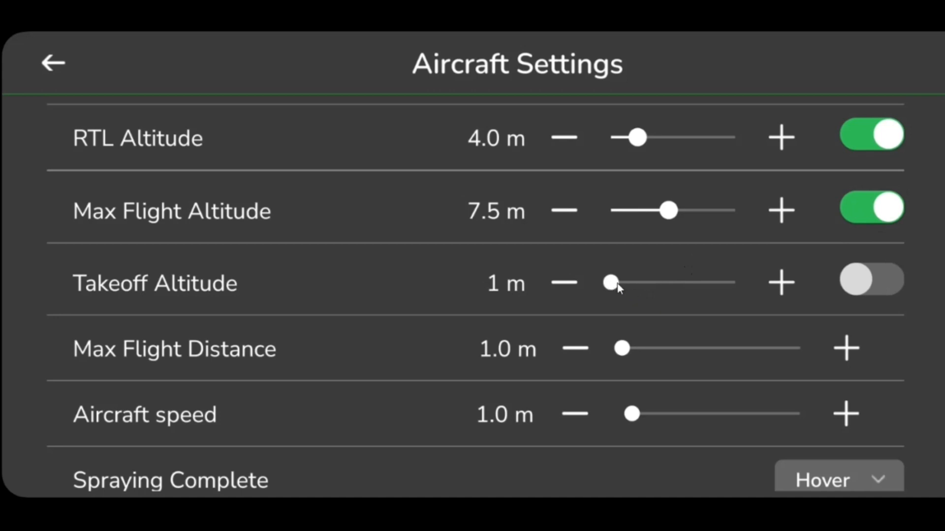
Enable Takeoff Altitude at 2 m, set Max Flight Distance 395.0 m and Aircraft speed 3.5 m/s
drag(610, 283, 627, 282)
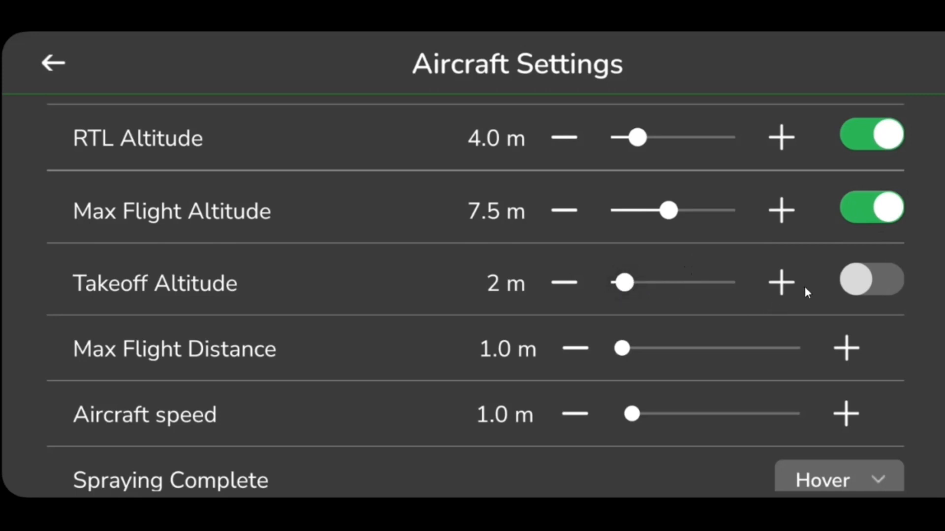
click(871, 280)
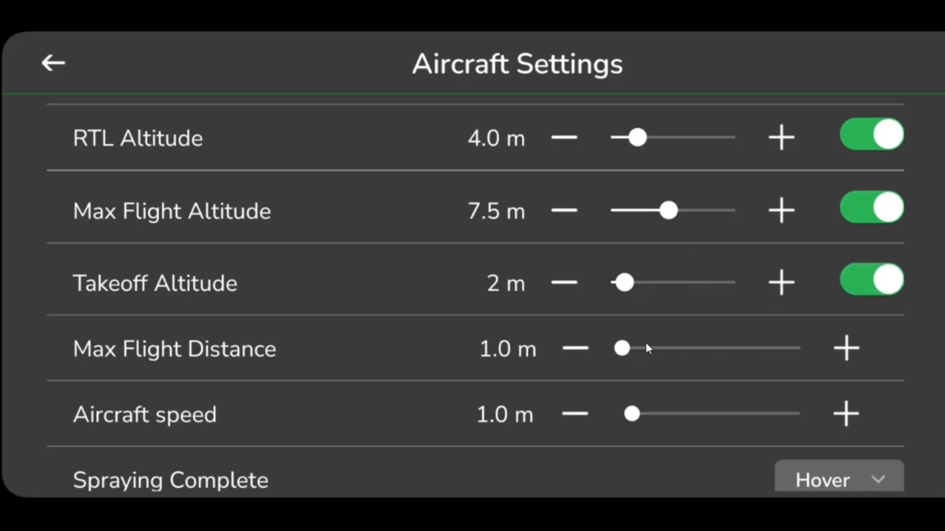
drag(623, 349, 766, 349)
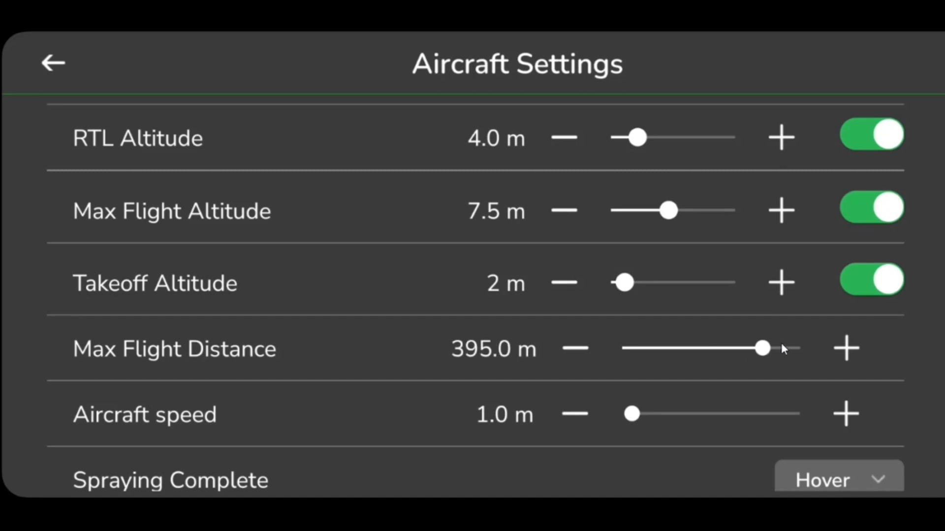
scroll(down, 3)
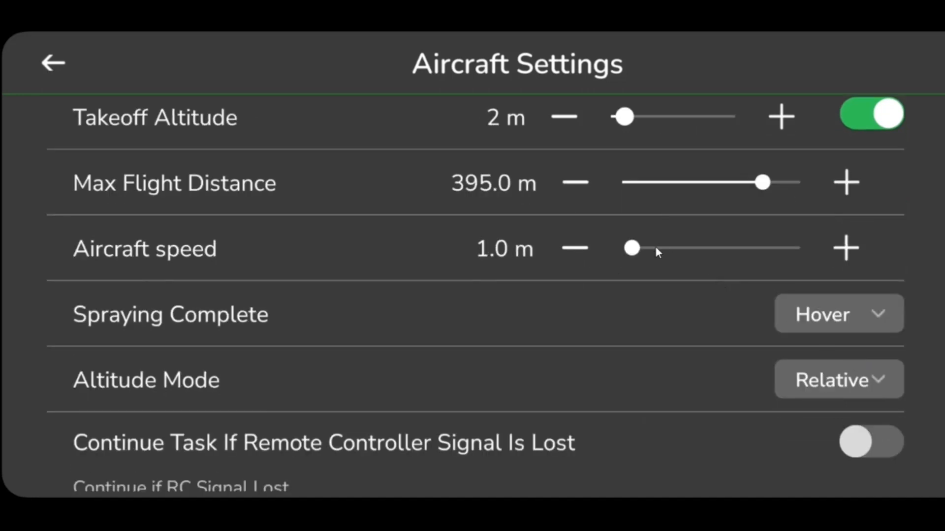
drag(631, 248, 653, 247)
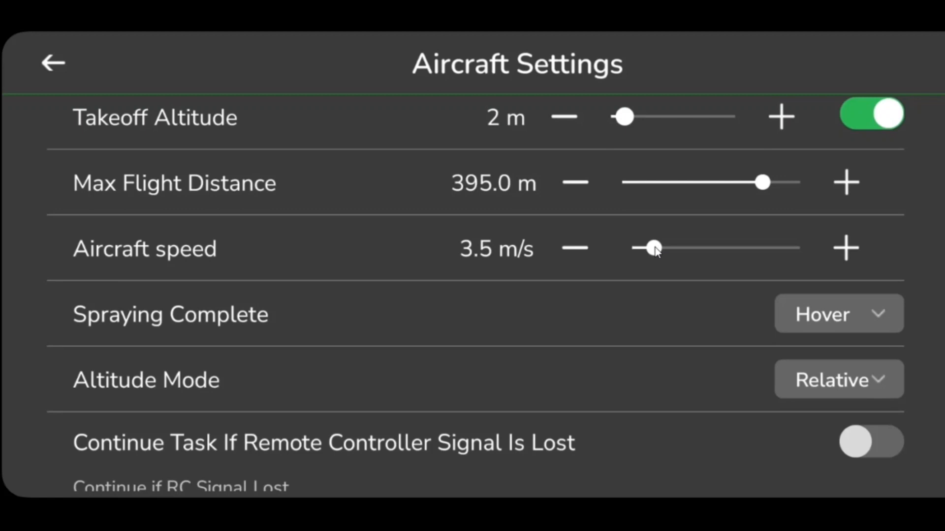
mouse_move(364, 293)
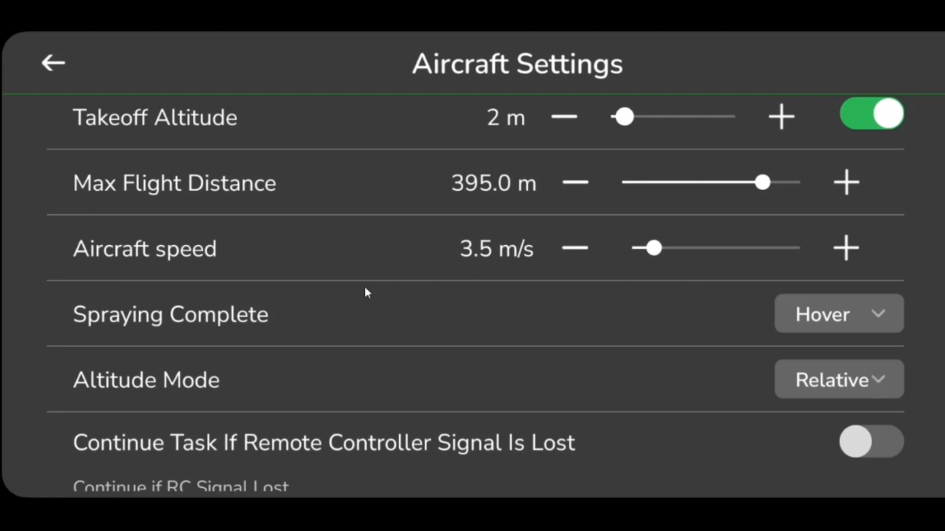
Set Spraying Complete to RTL, keep Altitude Mode Relative, and toggle continuing the task after controller signal loss
click(836, 314)
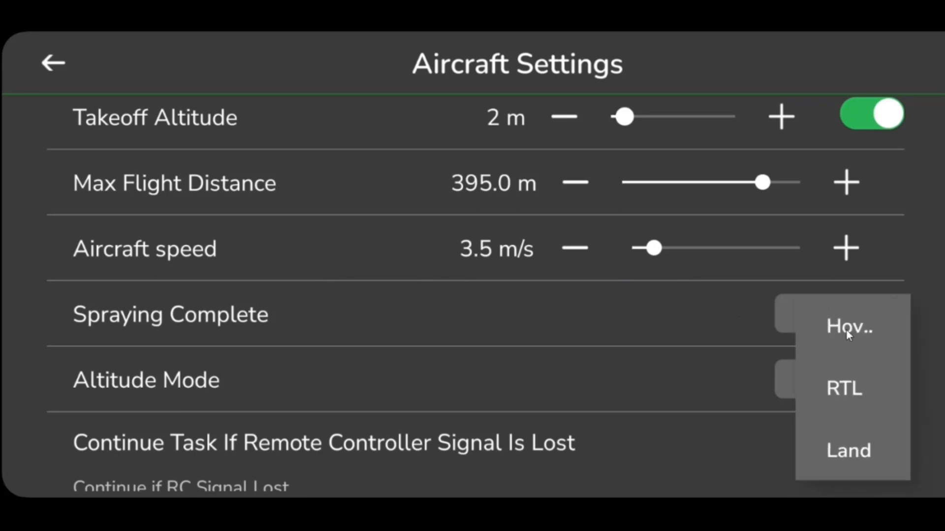
mouse_move(849, 395)
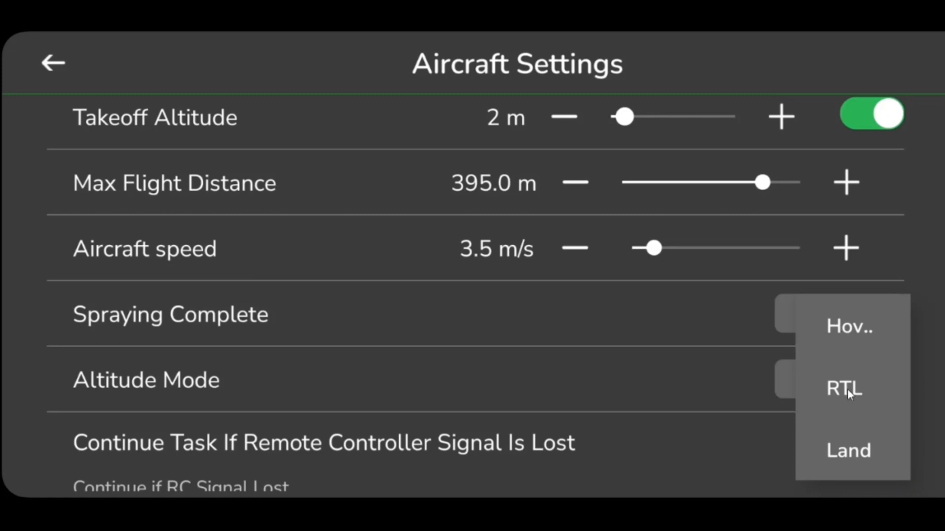
click(843, 387)
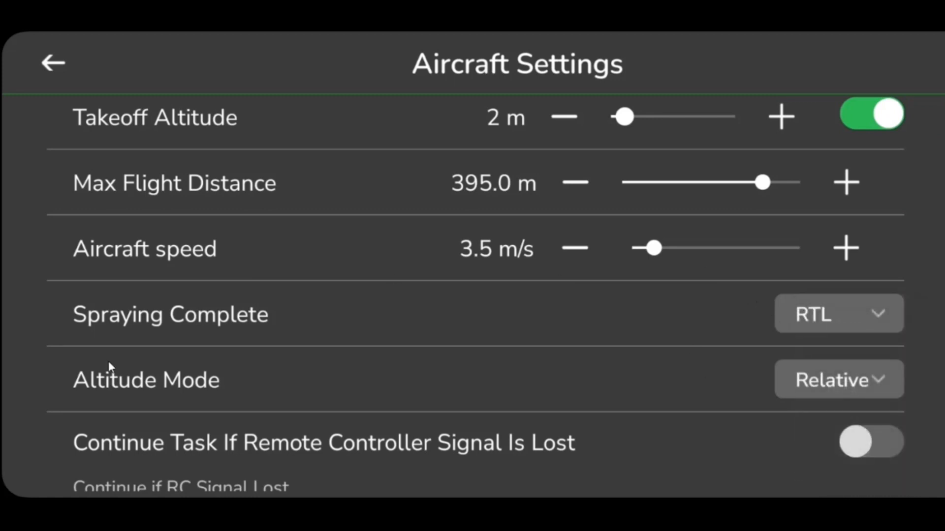
click(838, 379)
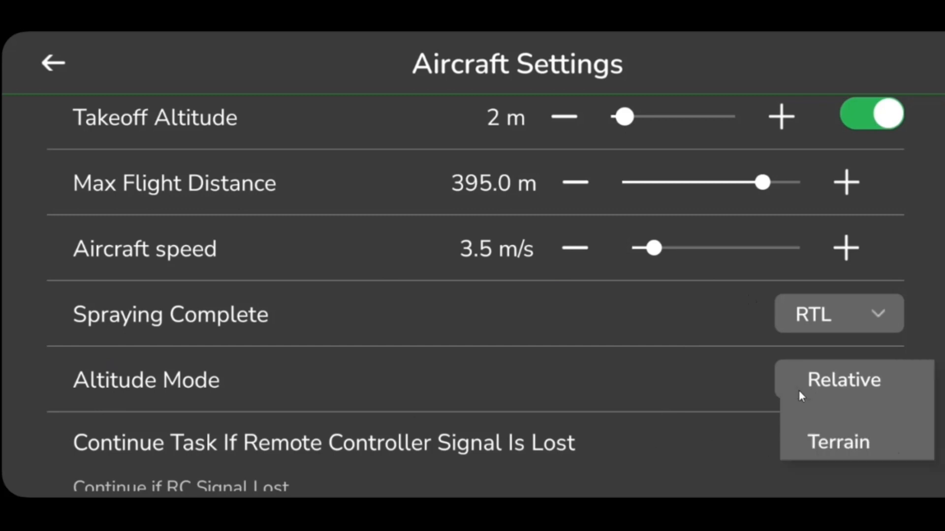
click(843, 380)
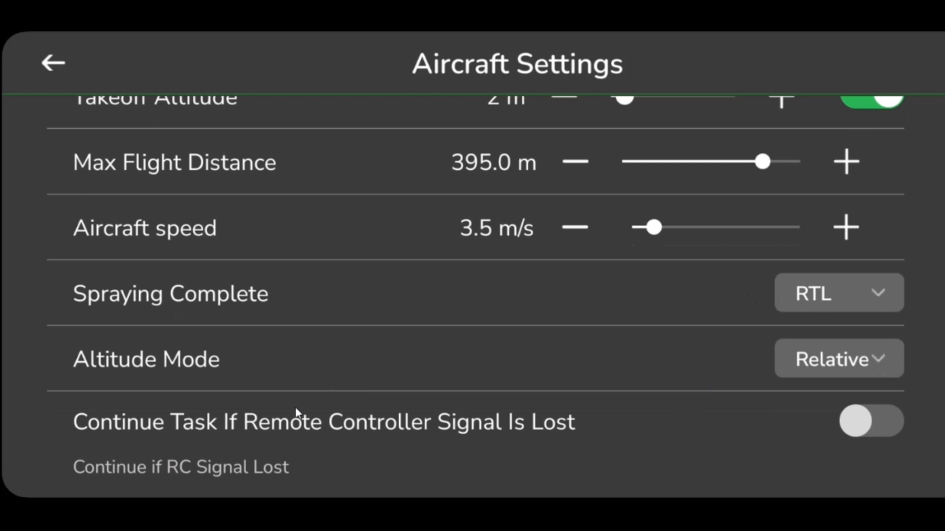
mouse_move(893, 423)
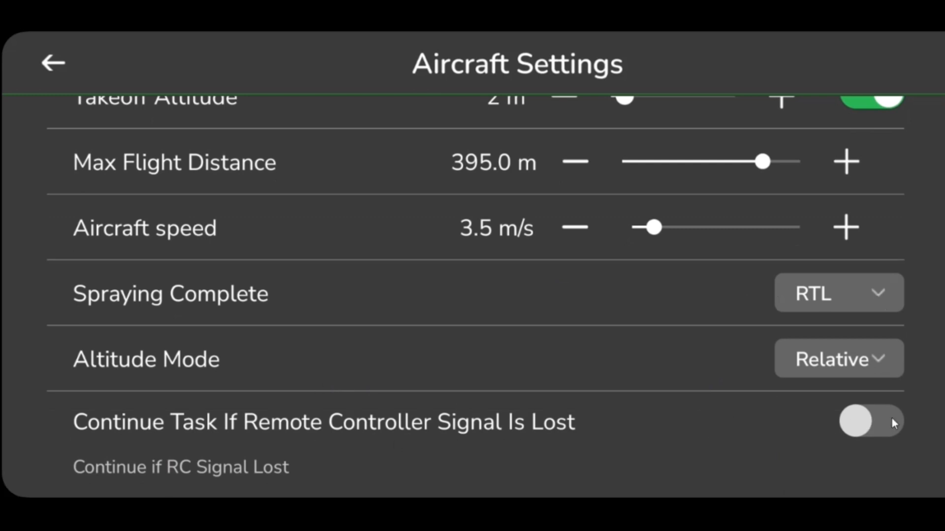
click(870, 421)
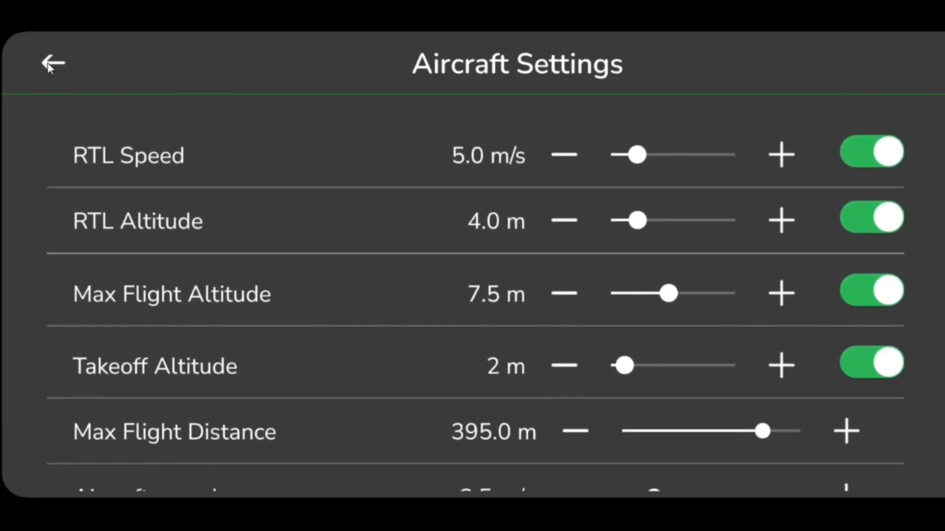
Save the RTSP stream URL in Camera Settings and return to the main settings list
click(53, 63)
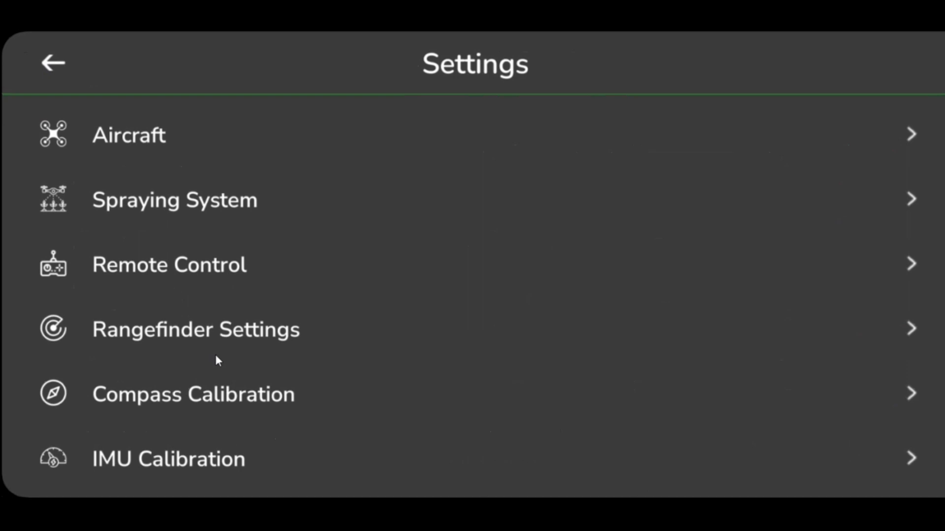
scroll(down, 3)
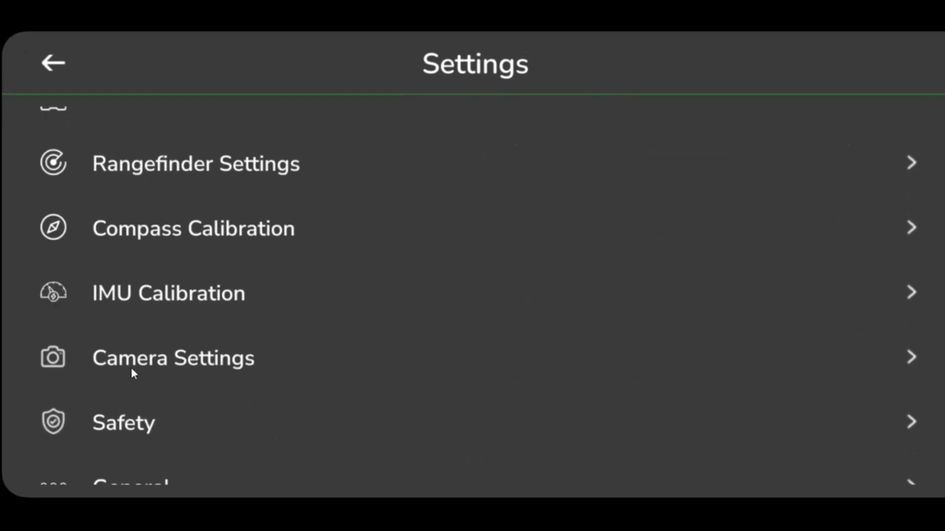
click(173, 357)
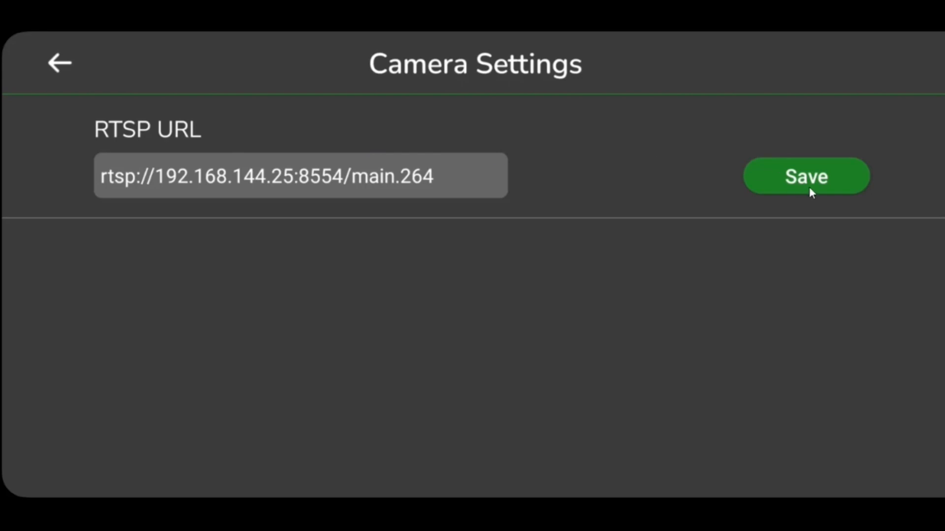
click(806, 176)
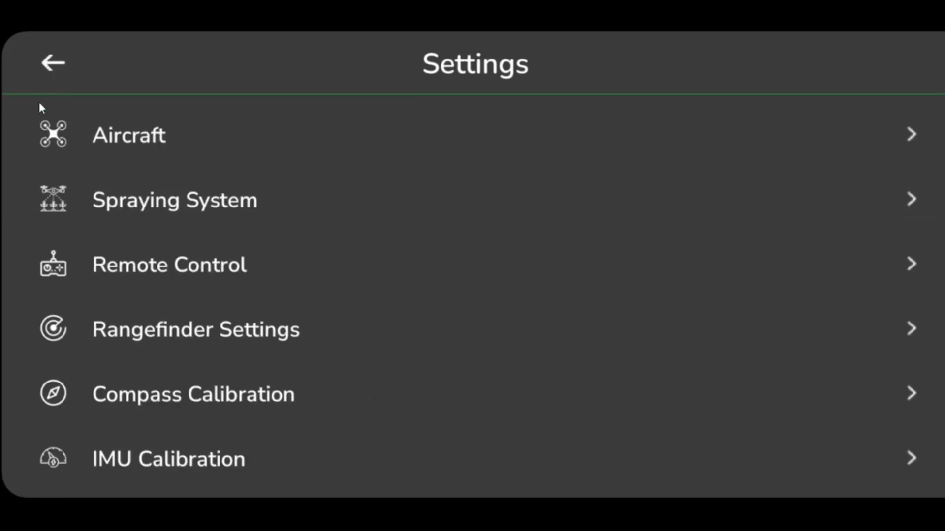
scroll(down, 3)
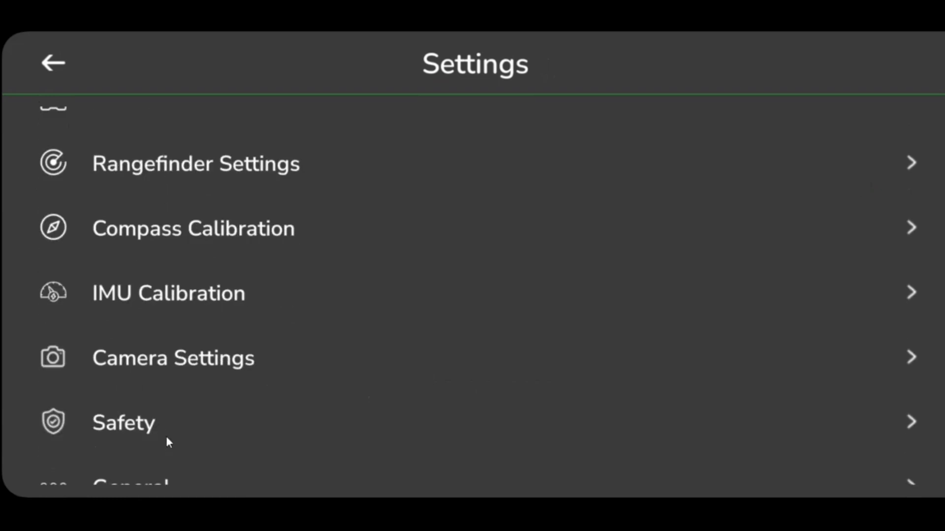
In Safety, set the low and critical battery failsafe actions to LAND and update the aircraft
click(123, 423)
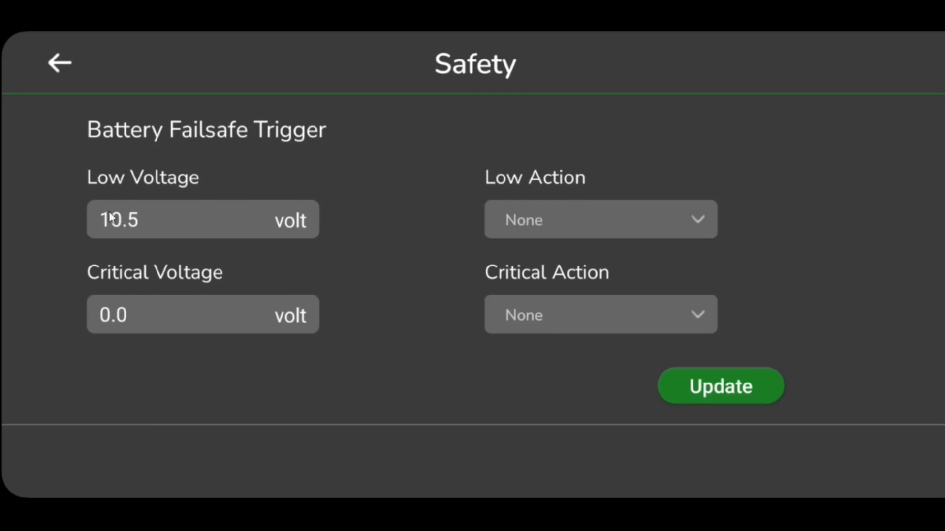
mouse_move(263, 238)
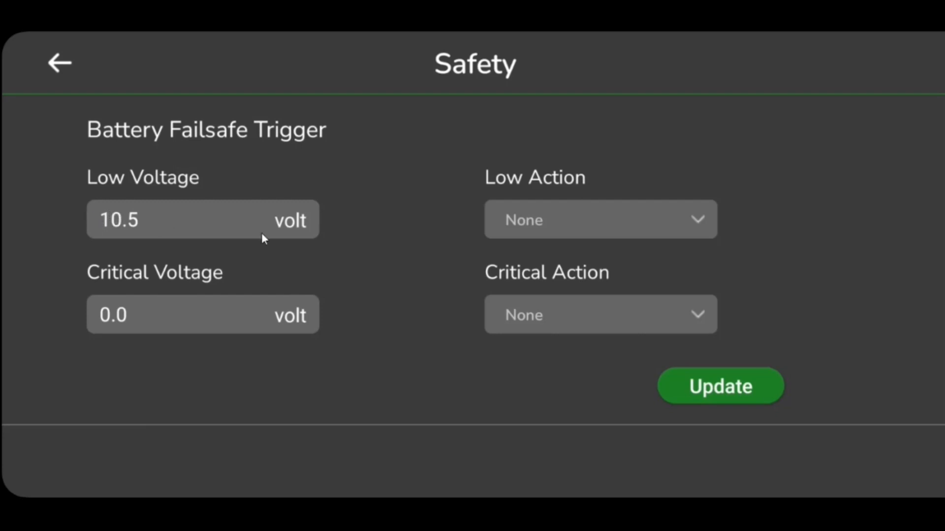
mouse_move(559, 234)
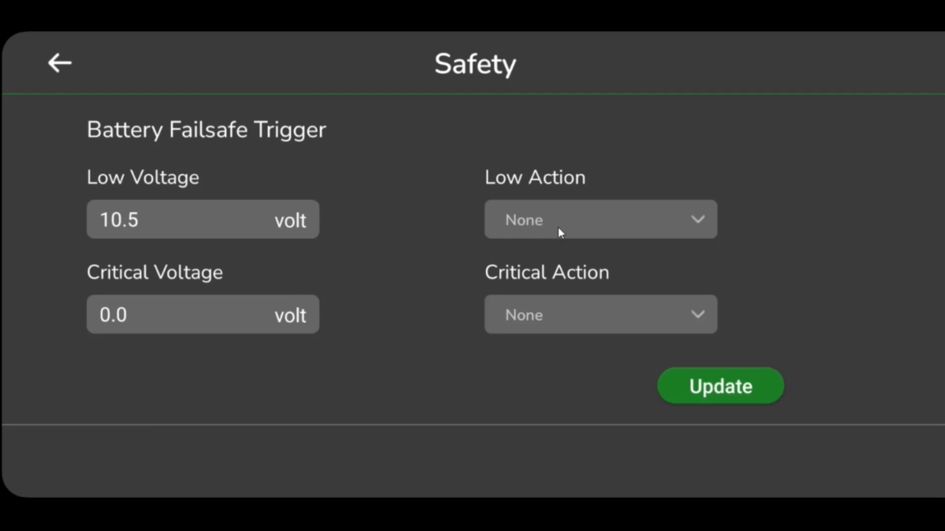
click(599, 219)
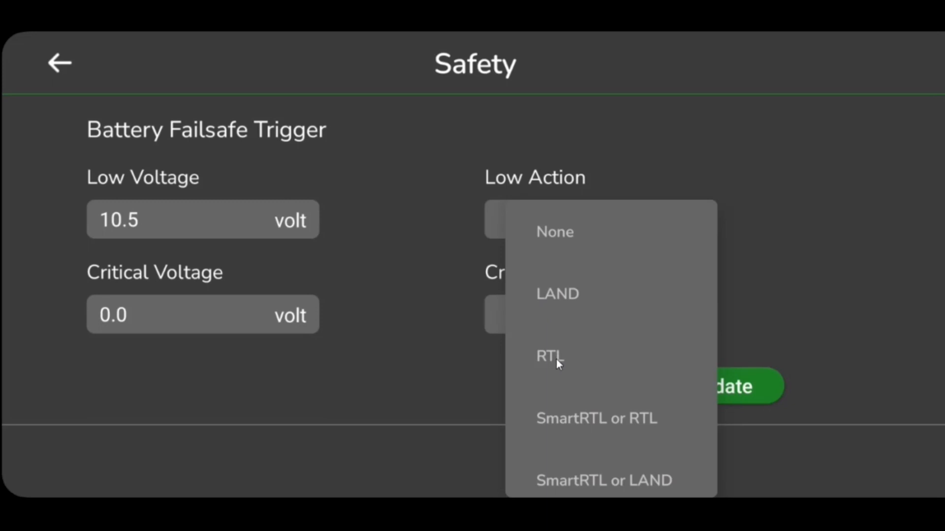
mouse_move(268, 337)
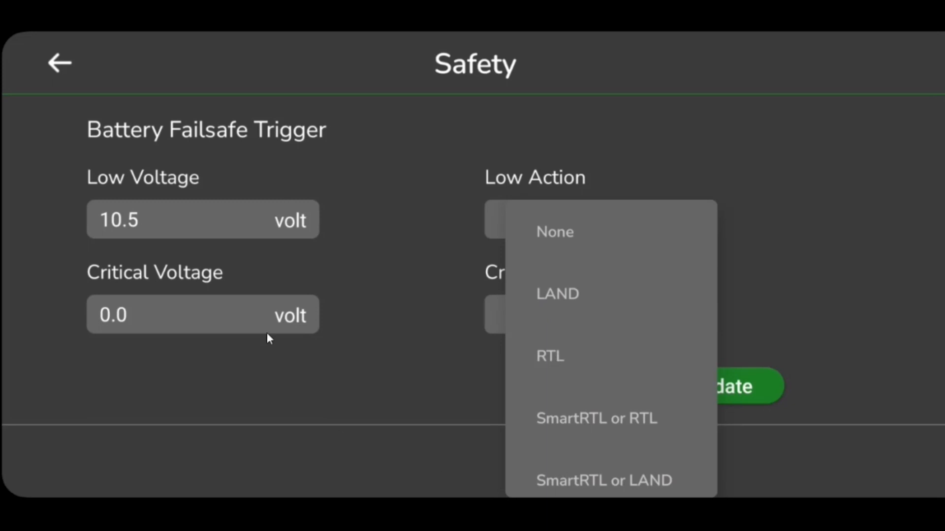
click(554, 232)
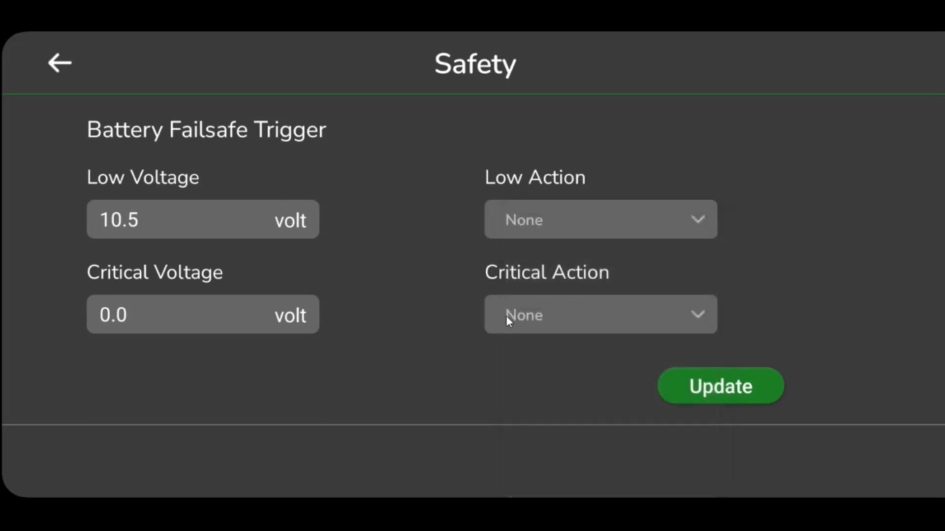
click(599, 219)
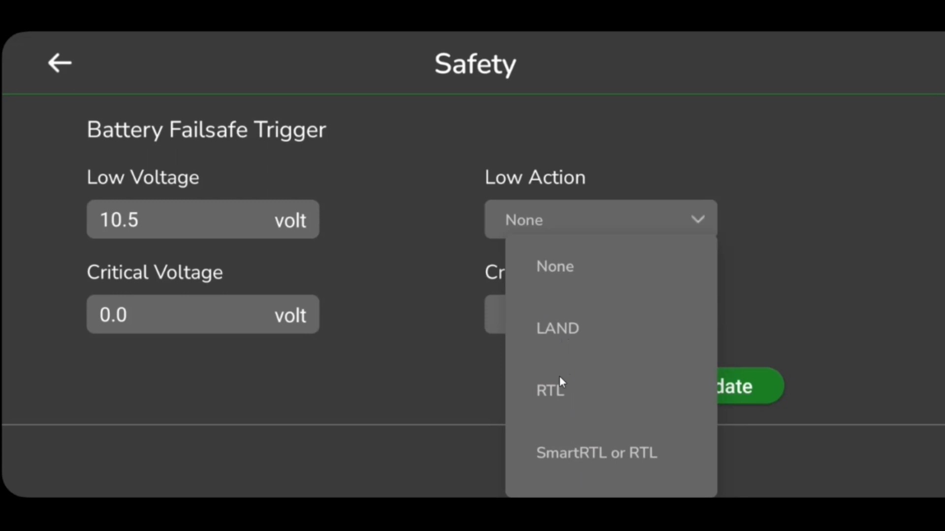
mouse_move(575, 336)
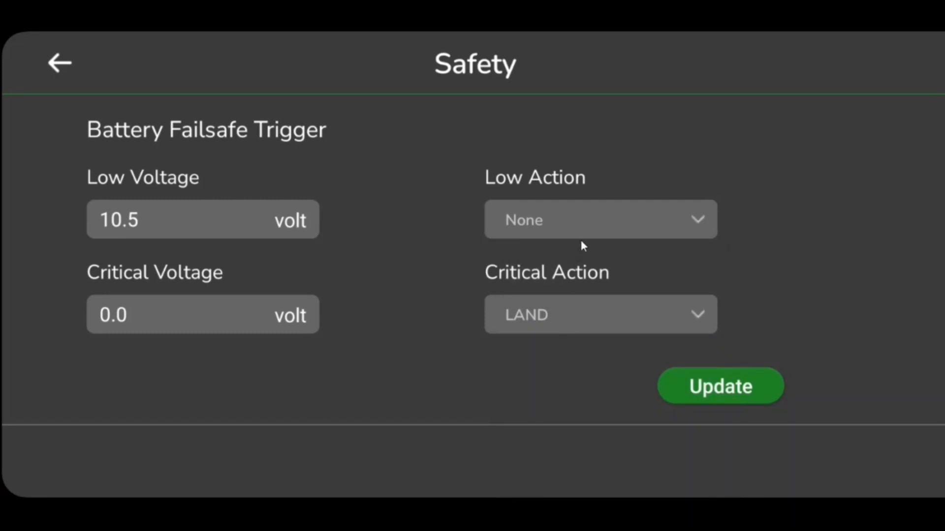
click(599, 219)
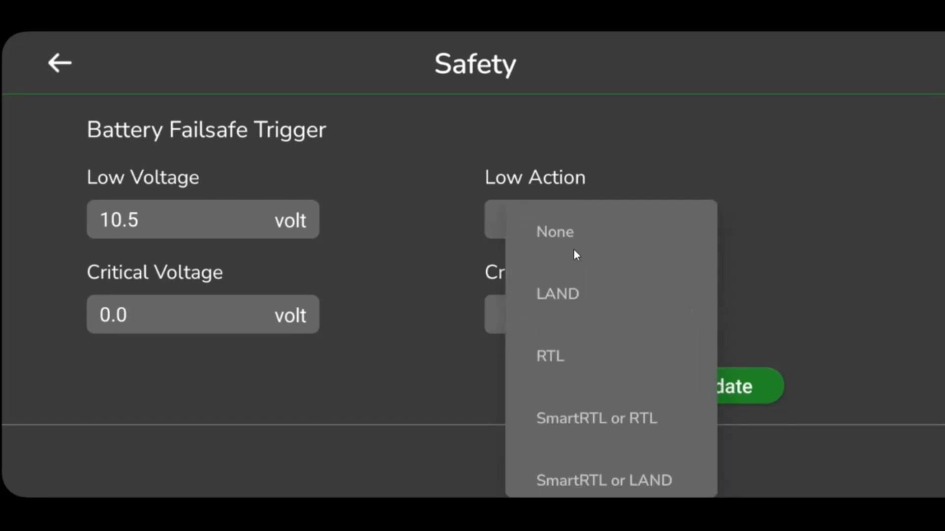
mouse_move(565, 301)
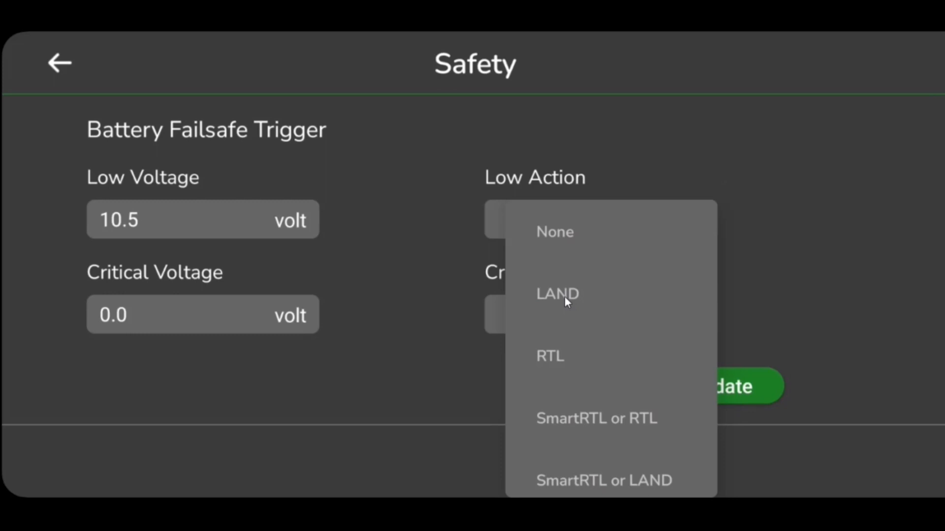
click(557, 294)
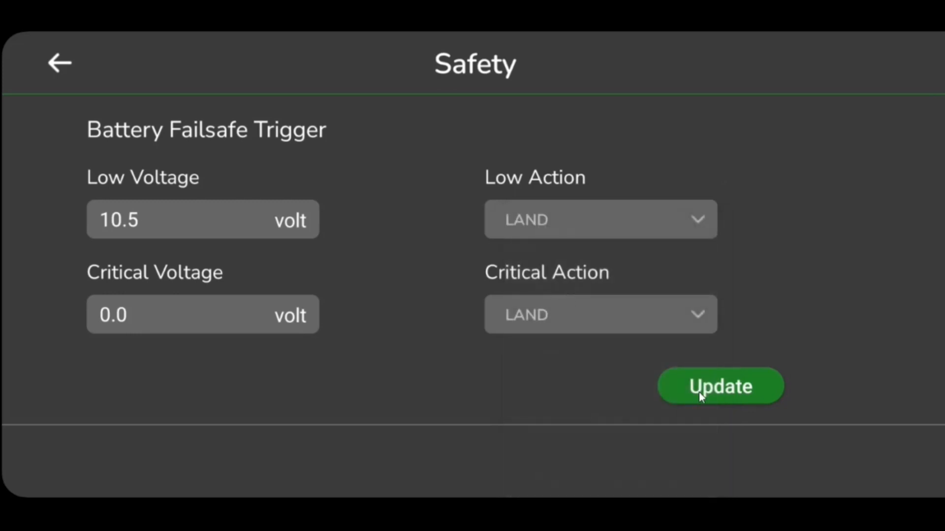
click(720, 386)
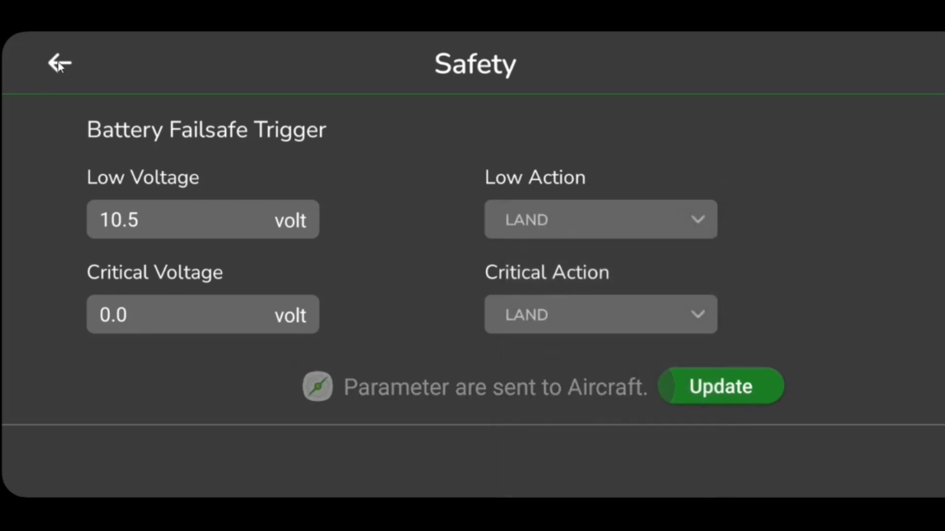